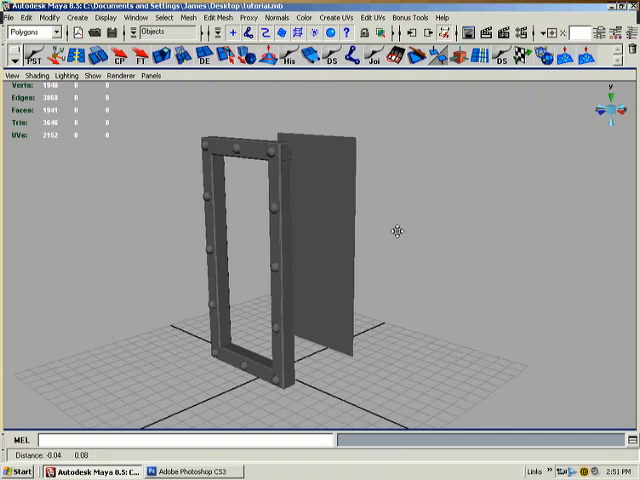
# Step: Frame the door frame in view and bring up Transfer Maps from the Rendering menu set
pyautogui.moveTo(400, 230); pyautogui.dragTo(340, 248)
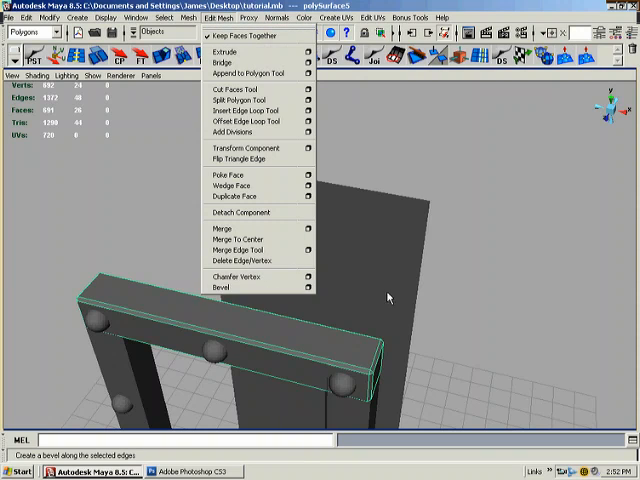
pyautogui.click(220, 288)
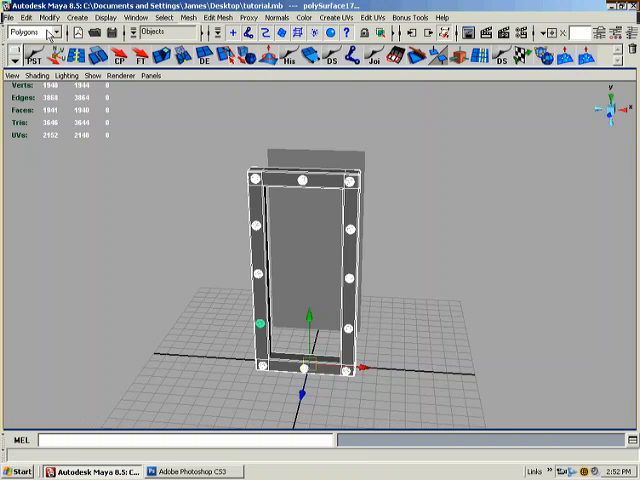
pyautogui.click(194, 16)
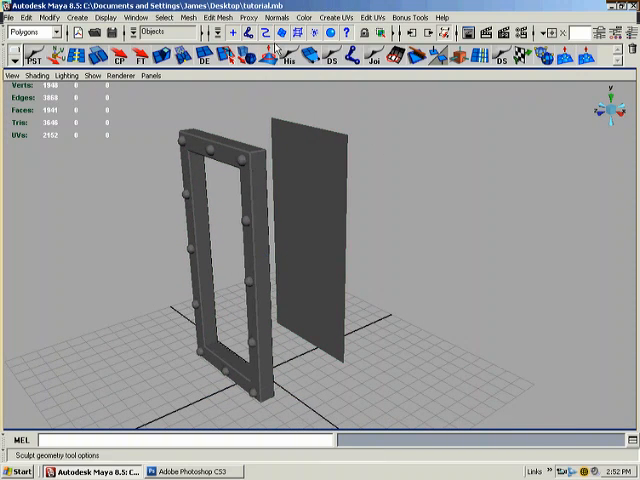
pyautogui.click(30, 32)
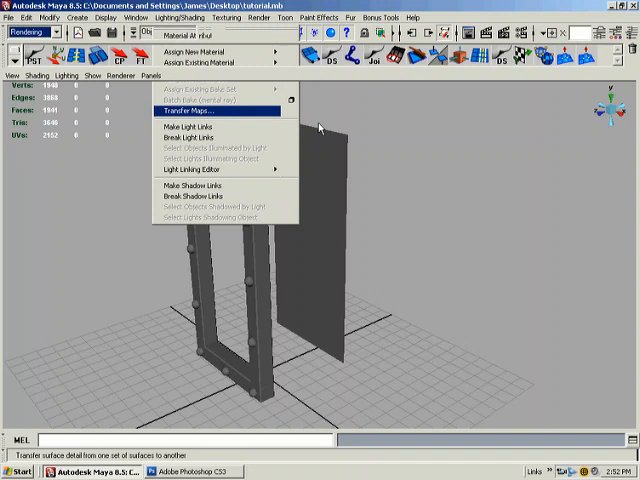
pyautogui.click(190, 110)
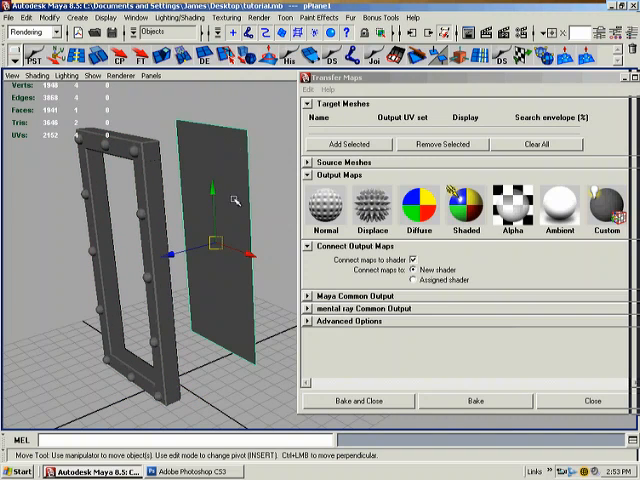
# Step: Make the plane the transfer target and the bolted frame the source, then assign the plane a new material
pyautogui.click(350, 144)
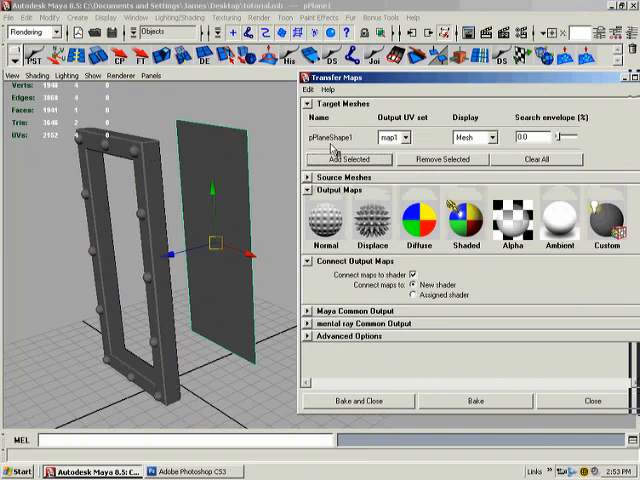
pyautogui.click(324, 184)
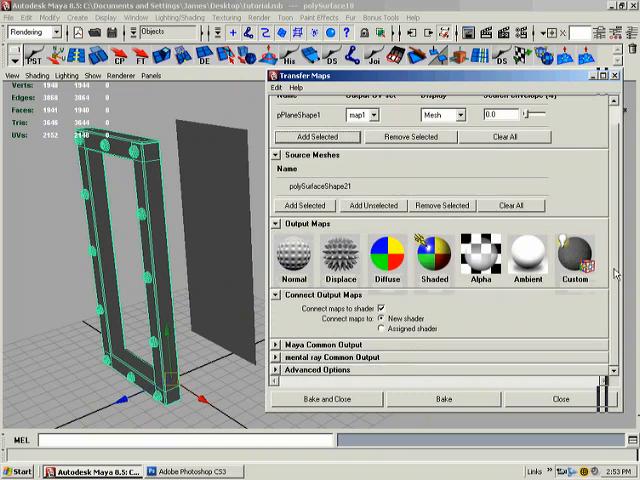
pyautogui.moveTo(456, 276)
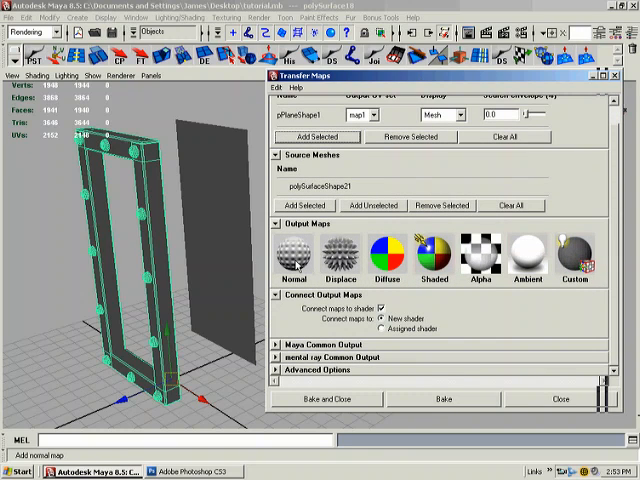
pyautogui.click(282, 296)
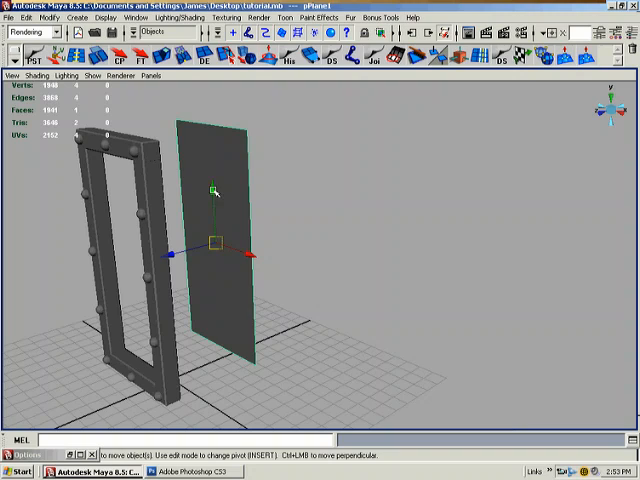
pyautogui.moveTo(224, 172)
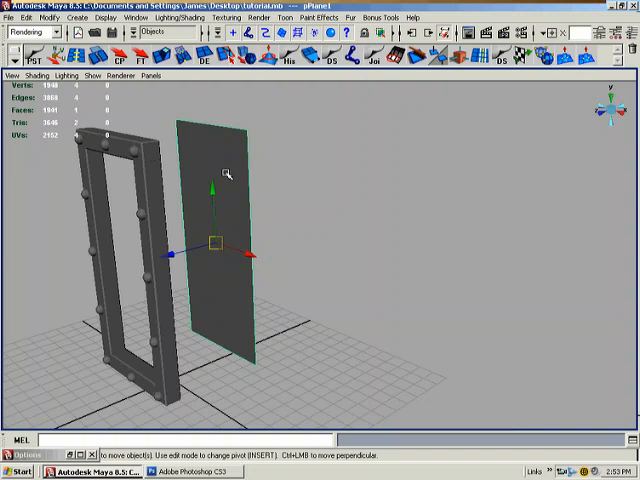
pyautogui.rightClick(224, 170)
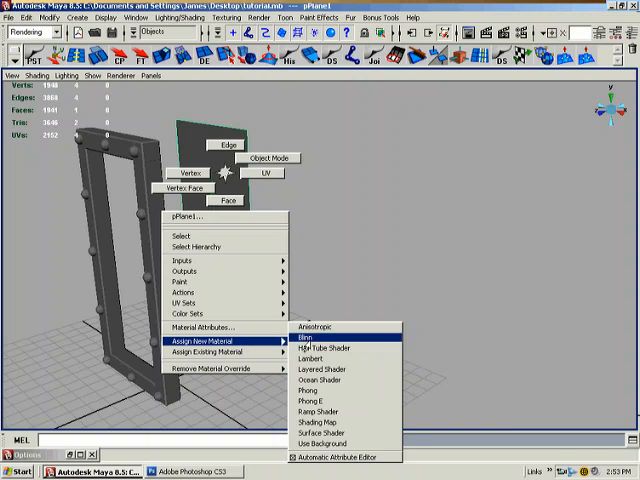
pyautogui.click(306, 340)
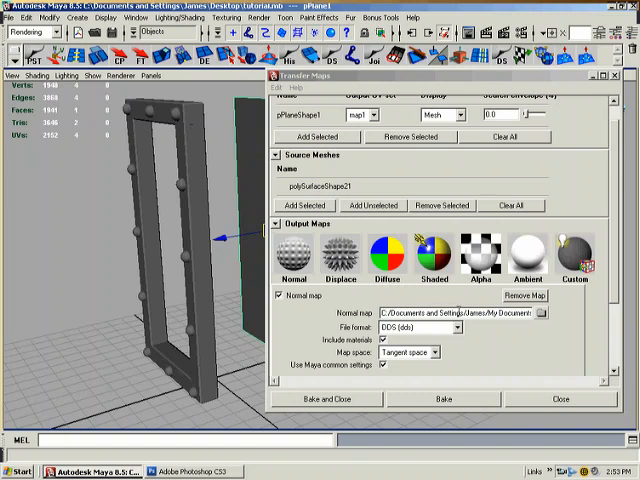
pyautogui.moveTo(538, 312)
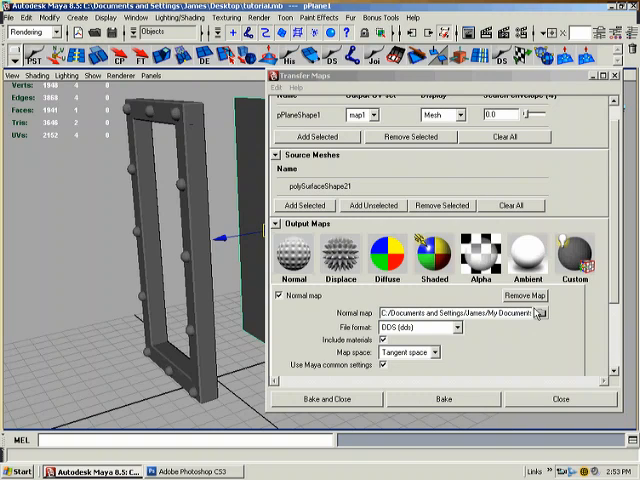
# Step: Save the normal map output as 'Normal', overwriting the existing file
pyautogui.click(538, 312)
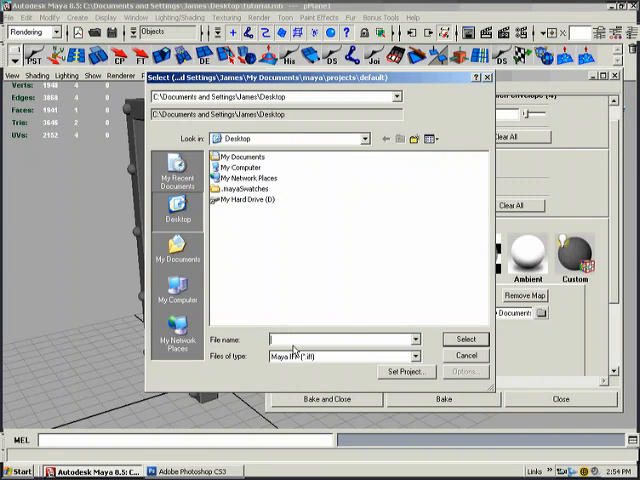
pyautogui.write('Normal_Map')
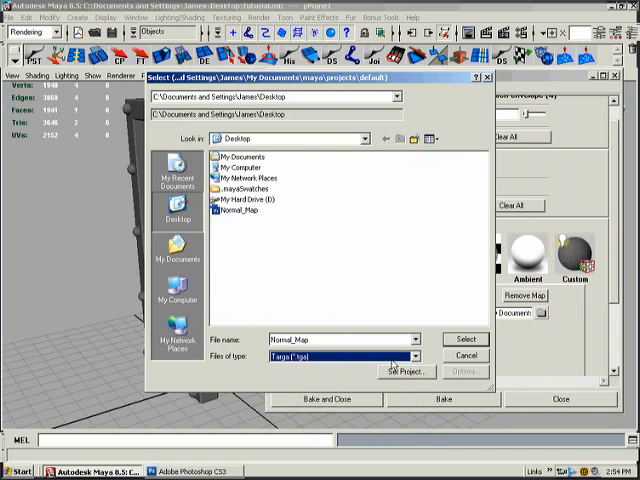
pyautogui.click(464, 340)
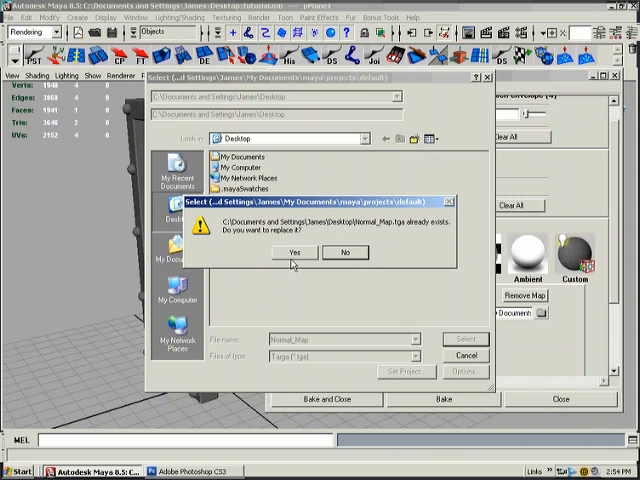
pyautogui.click(294, 252)
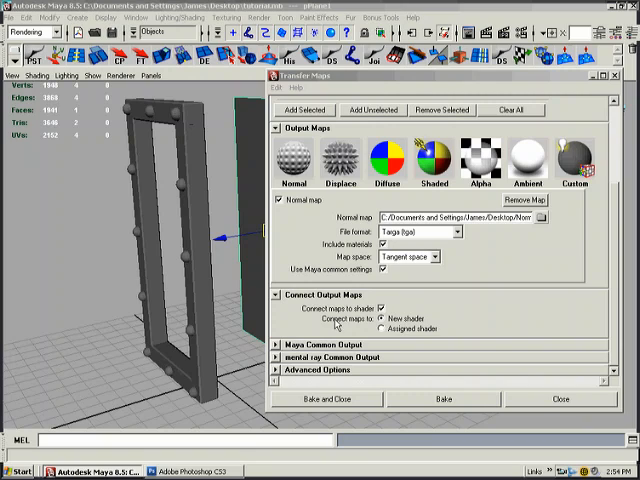
pyautogui.click(384, 328)
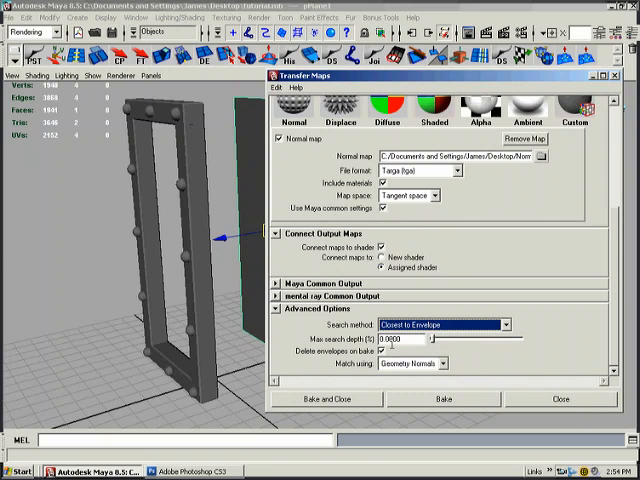
# Step: Set the surface search method, transfer in world space, and pick a sampling quality for the bake
pyautogui.click(412, 364)
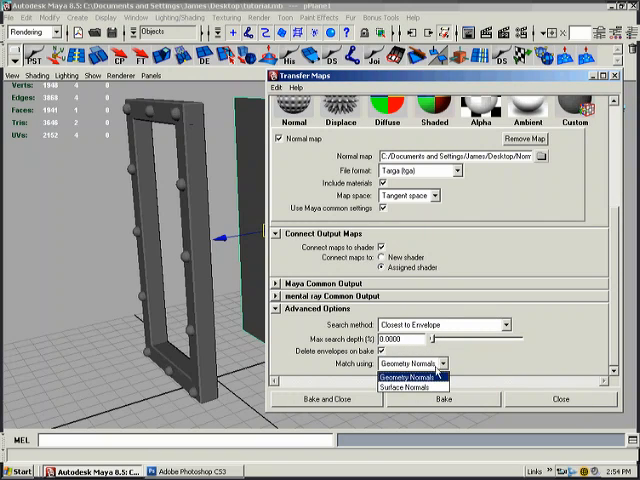
pyautogui.moveTo(410, 386)
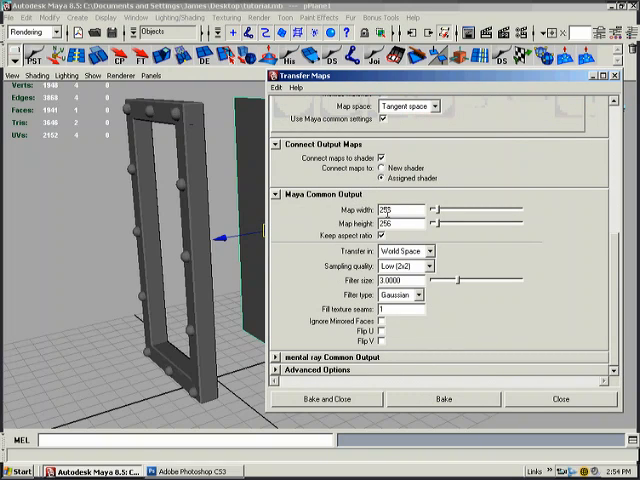
pyautogui.click(396, 210)
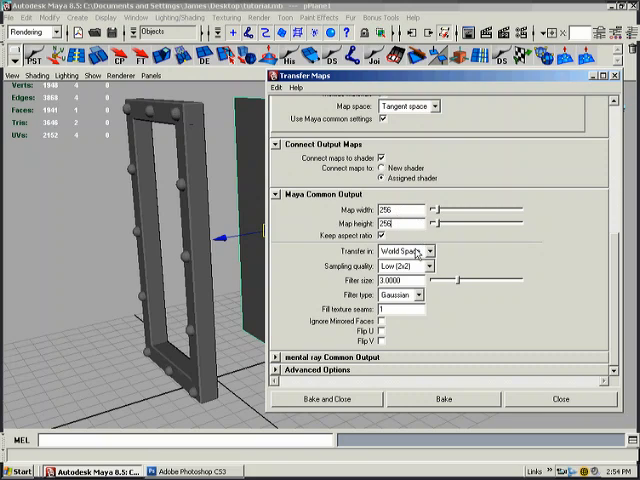
pyautogui.click(400, 252)
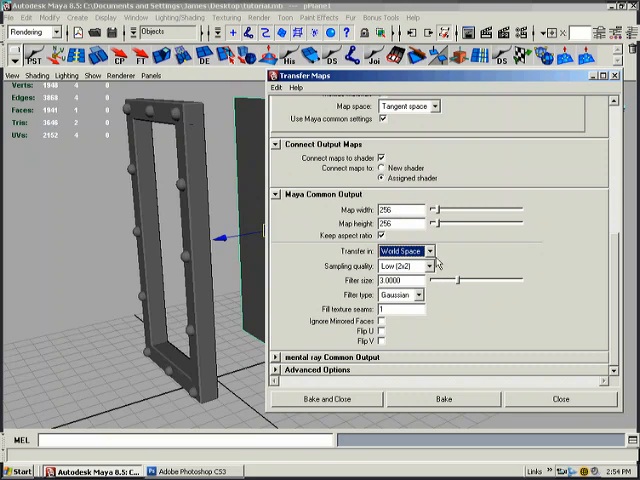
pyautogui.click(402, 264)
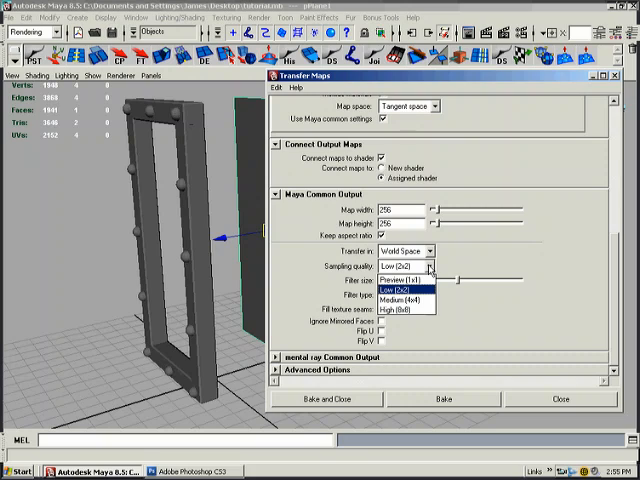
pyautogui.click(390, 276)
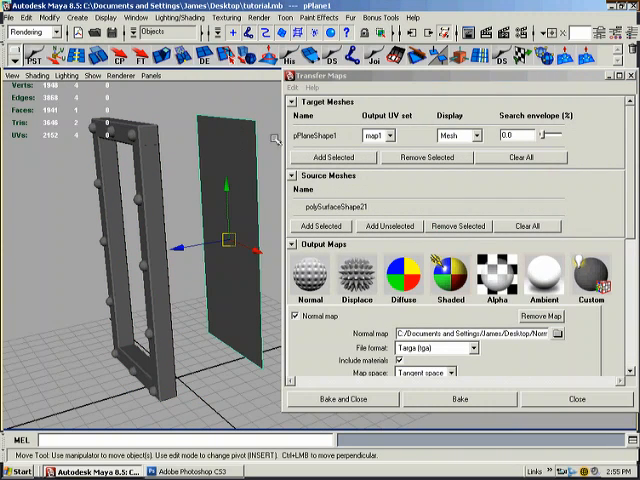
pyautogui.moveTo(432, 104)
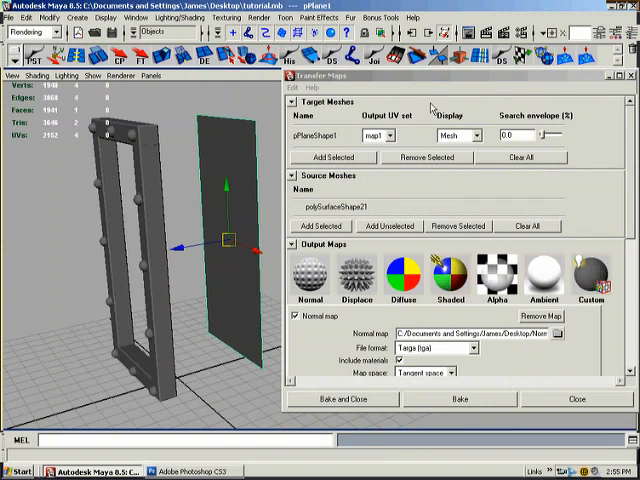
# Step: Show the search envelope on the target plane and bake the frame detail to a Targa normal map
pyautogui.click(458, 136)
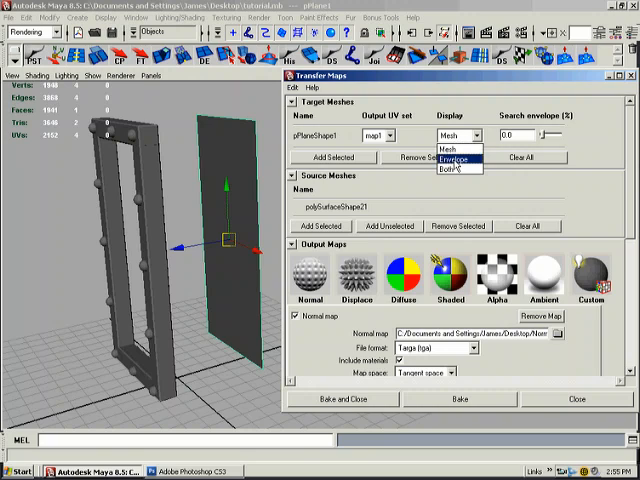
pyautogui.click(456, 168)
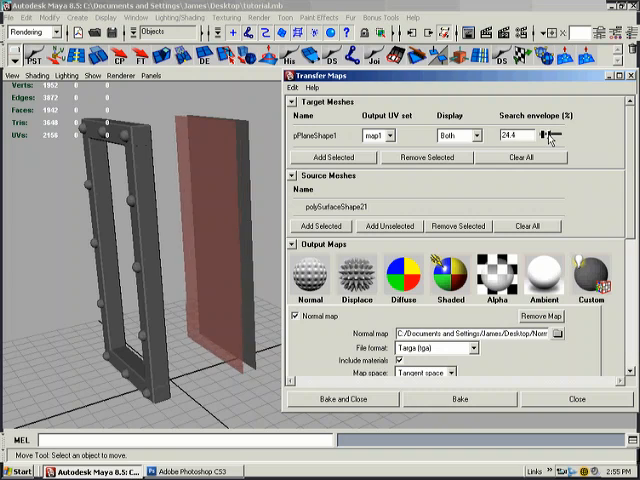
pyautogui.moveTo(544, 136); pyautogui.dragTo(576, 136)
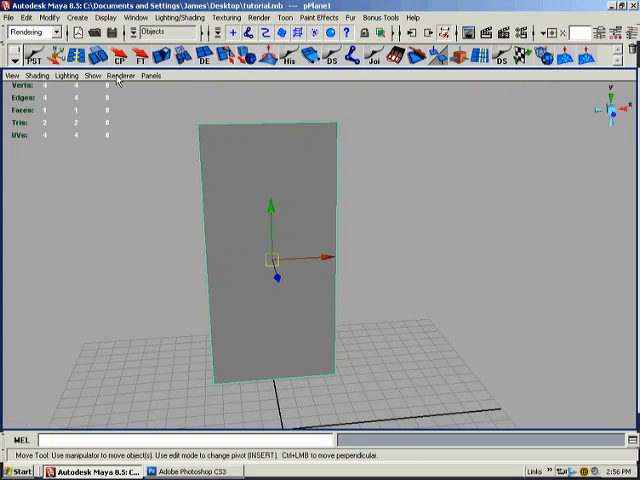
# Step: Switch the viewport renderer to High Quality Rendering so the plane shows the baked bolts
pyautogui.click(128, 76)
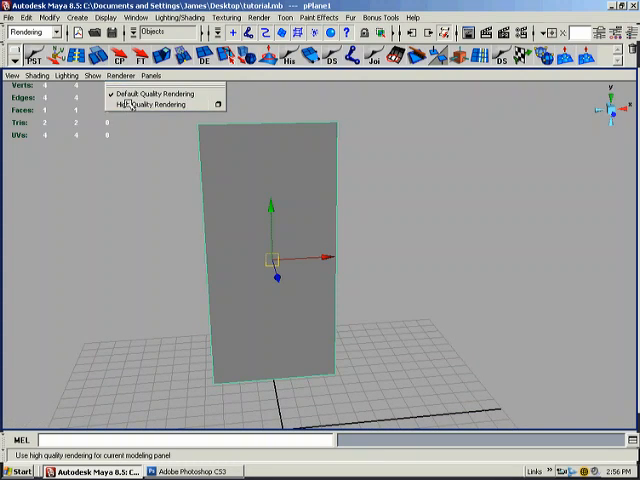
pyautogui.click(160, 104)
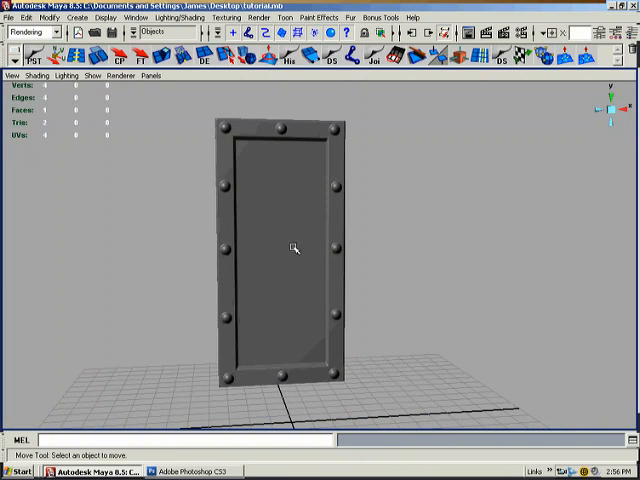
pyautogui.moveTo(288, 256)
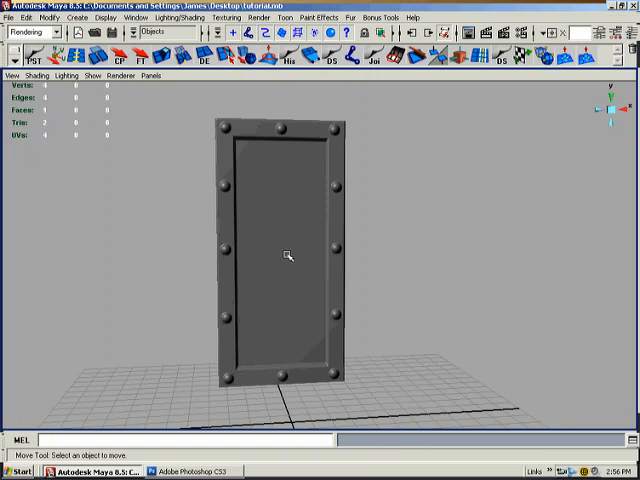
pyautogui.moveTo(316, 210)
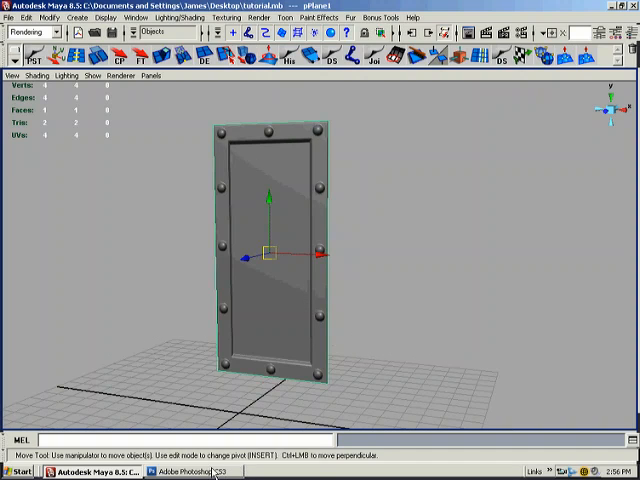
# Step: Switch to Photoshop and open the Normal_Map Targa from the Desktop
pyautogui.click(178, 472)
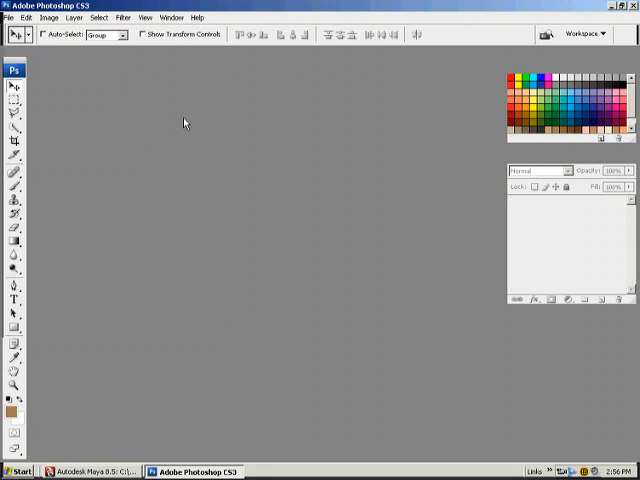
pyautogui.click(12, 16)
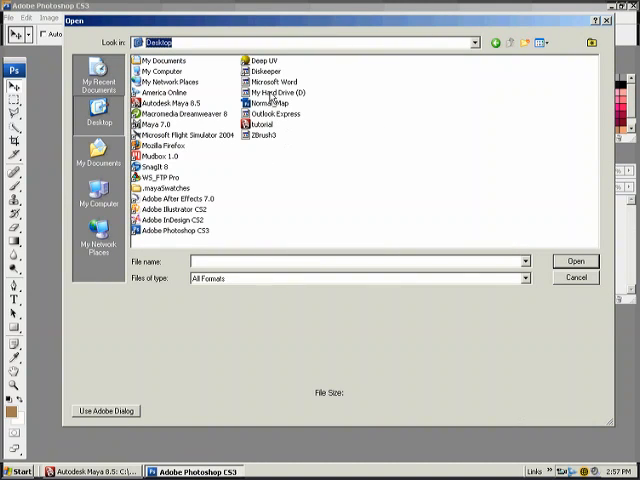
pyautogui.click(266, 104)
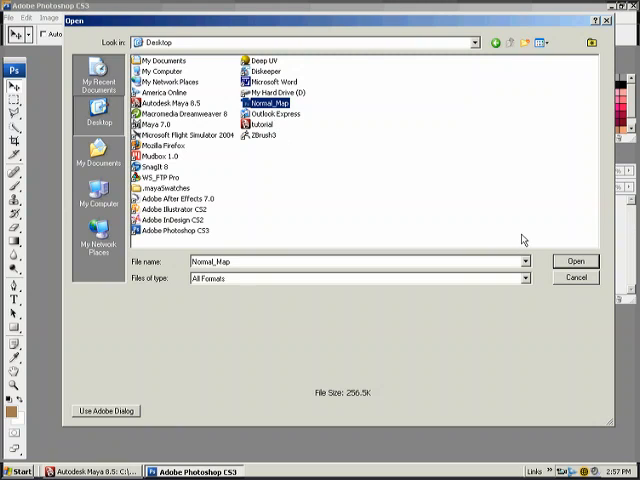
pyautogui.click(576, 260)
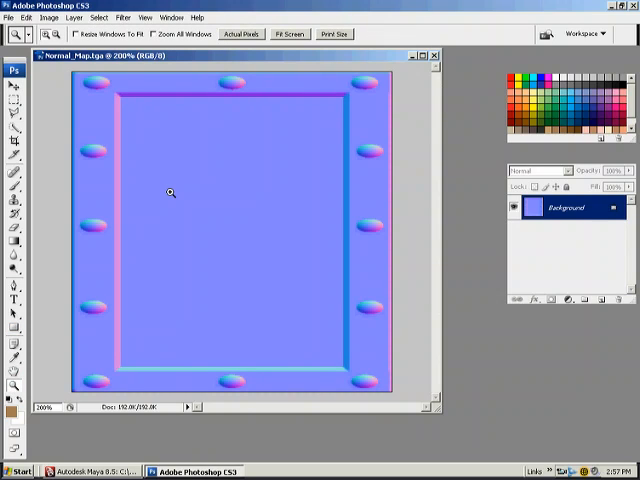
pyautogui.moveTo(258, 64)
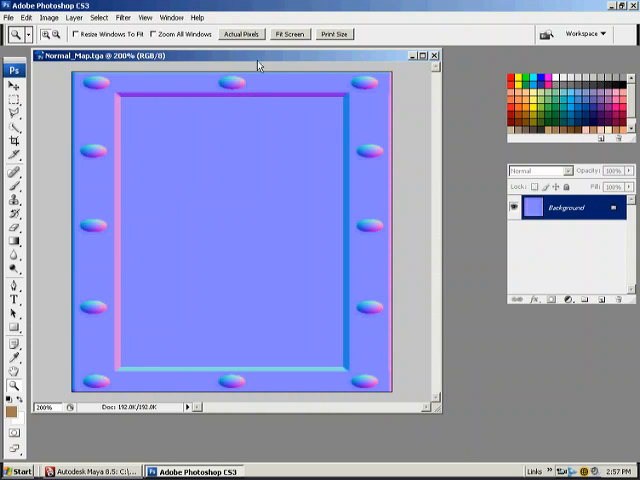
# Step: Close the normal map image and return to Maya
pyautogui.click(434, 56)
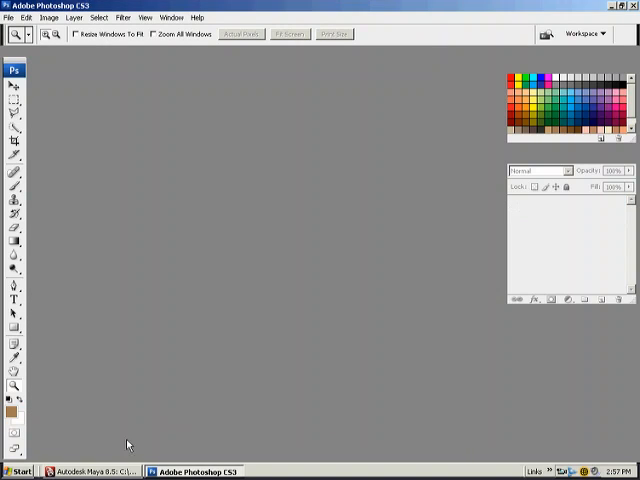
pyautogui.click(96, 472)
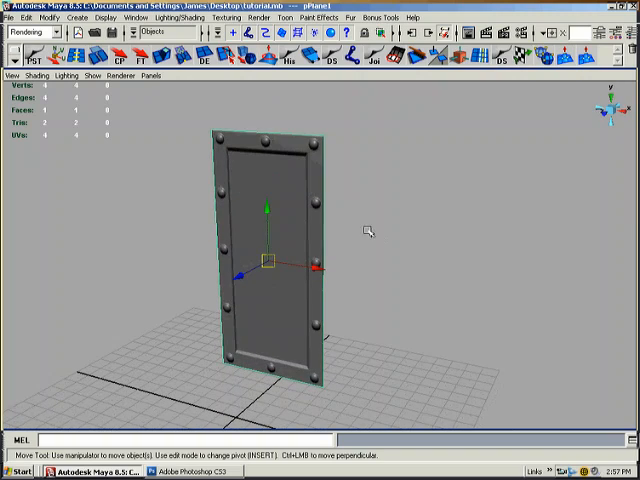
pyautogui.moveTo(386, 246)
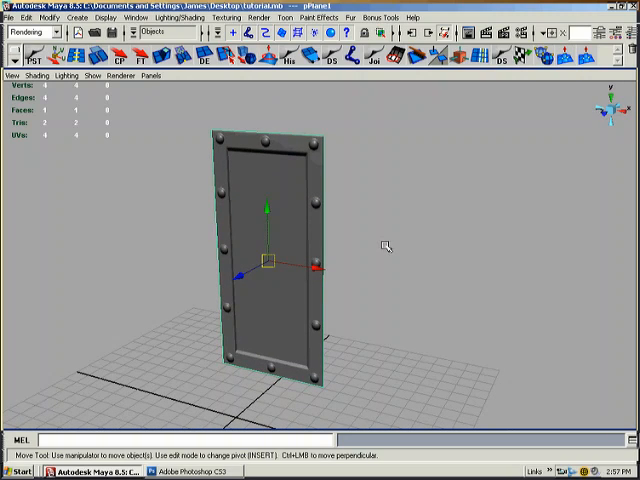